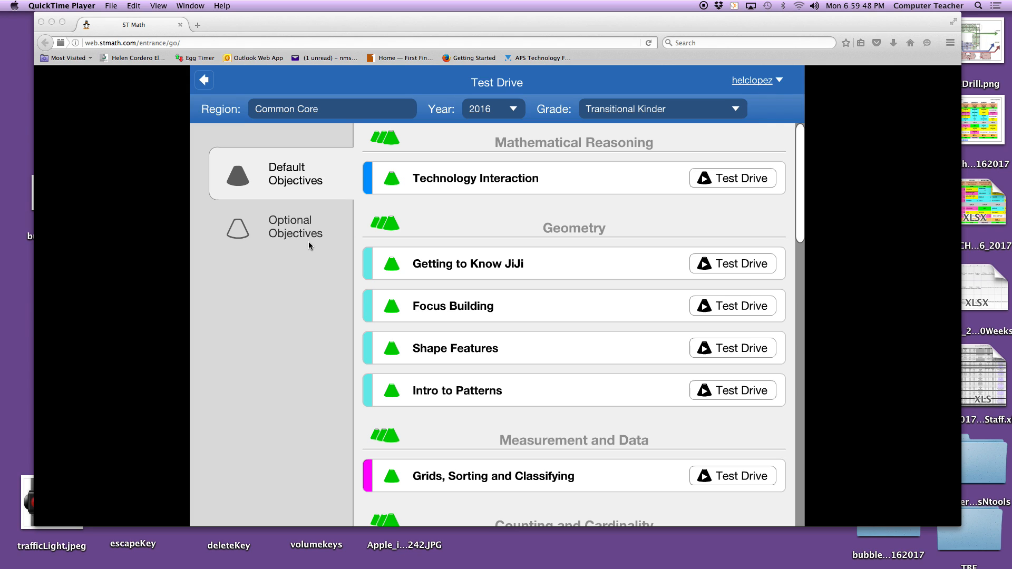
mouse_move(347, 186)
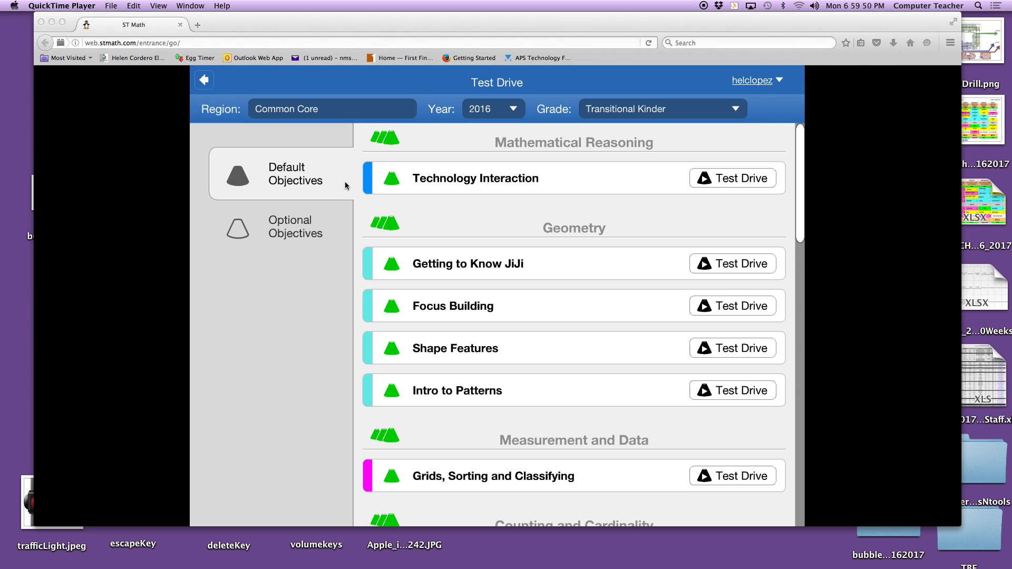
mouse_move(295, 148)
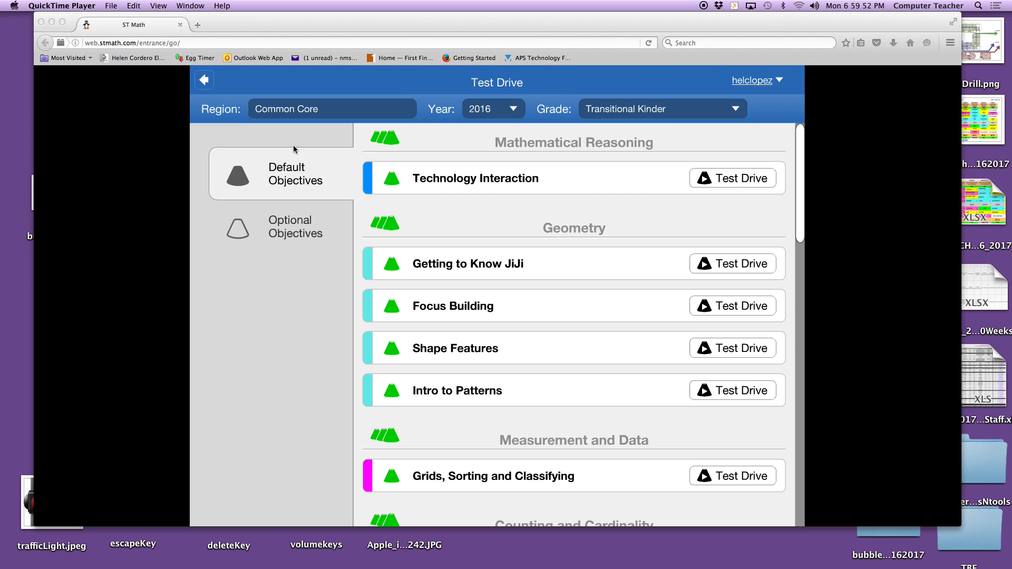
mouse_move(407, 222)
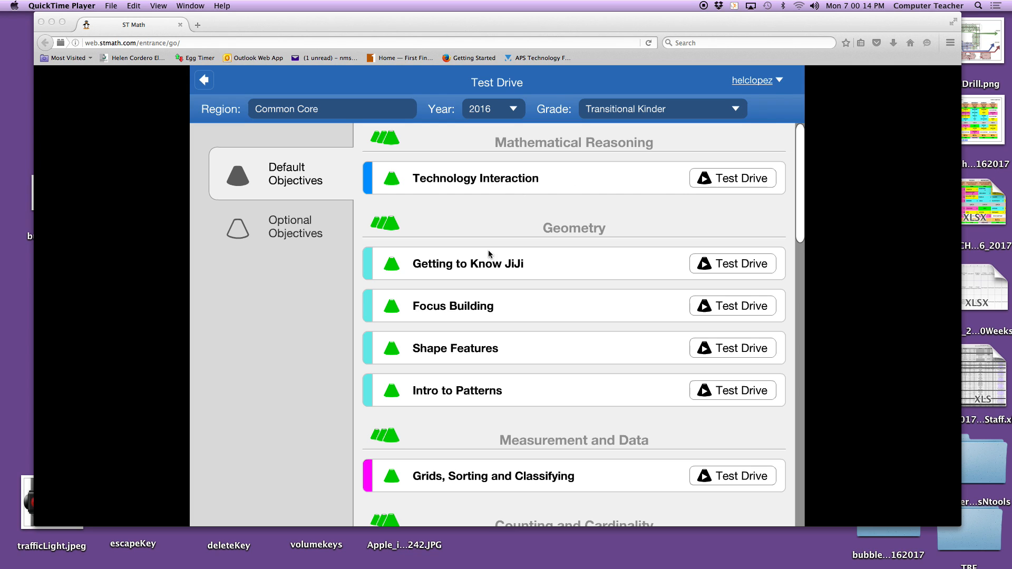
mouse_move(475, 486)
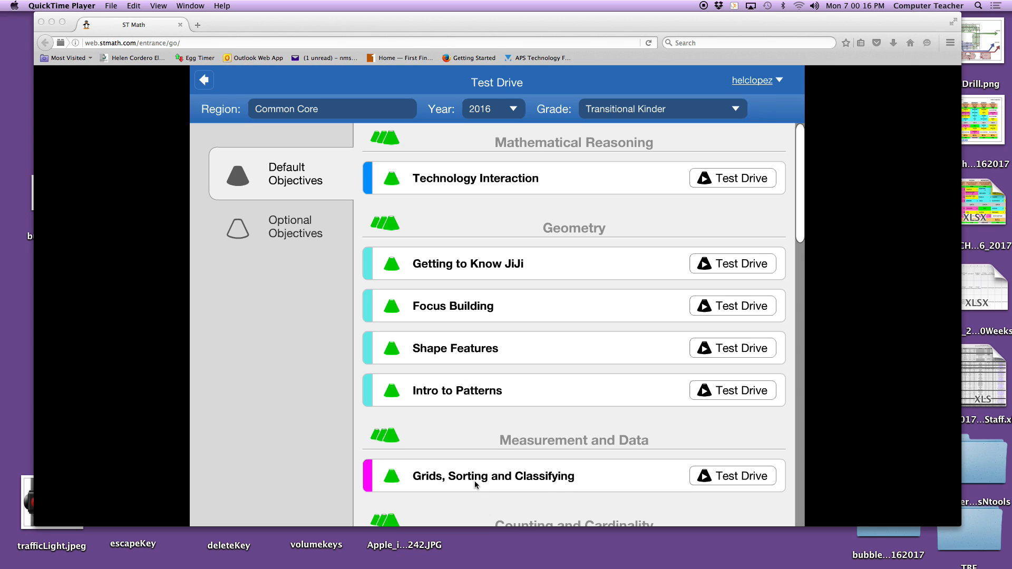
mouse_move(663, 180)
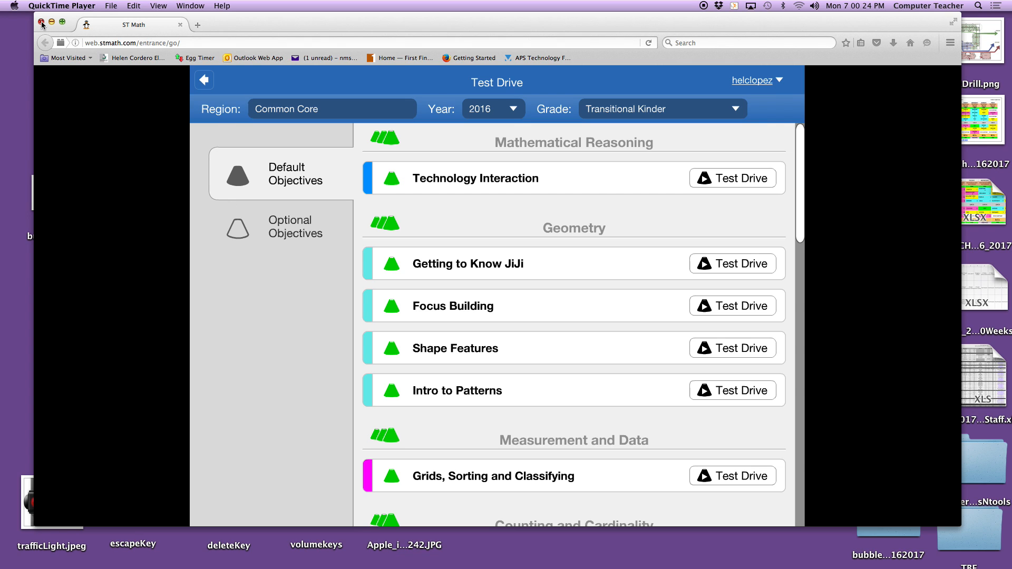
- Close the Firefox window and launch ST Math from its desktop icon
click(41, 23)
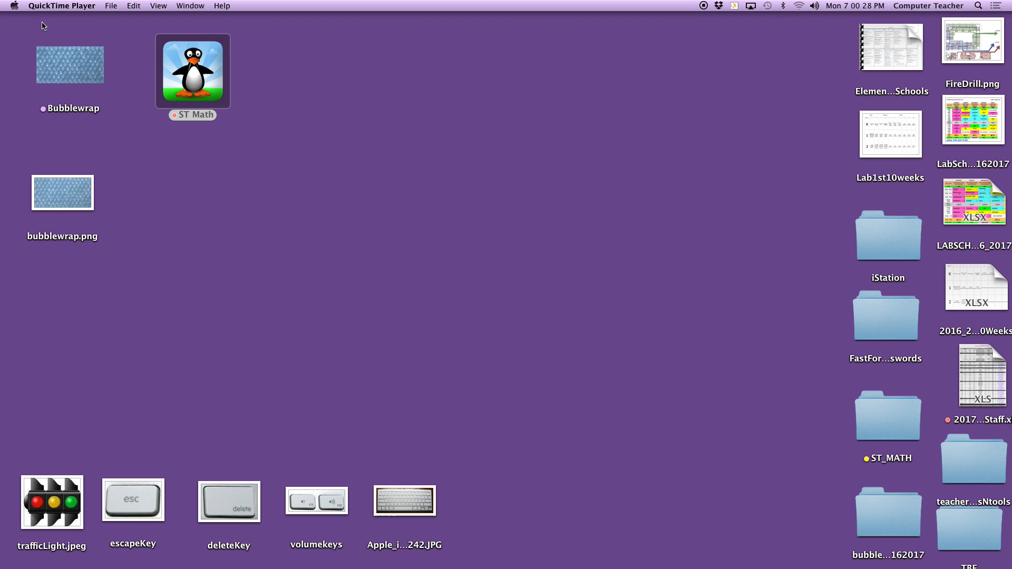
click(194, 71)
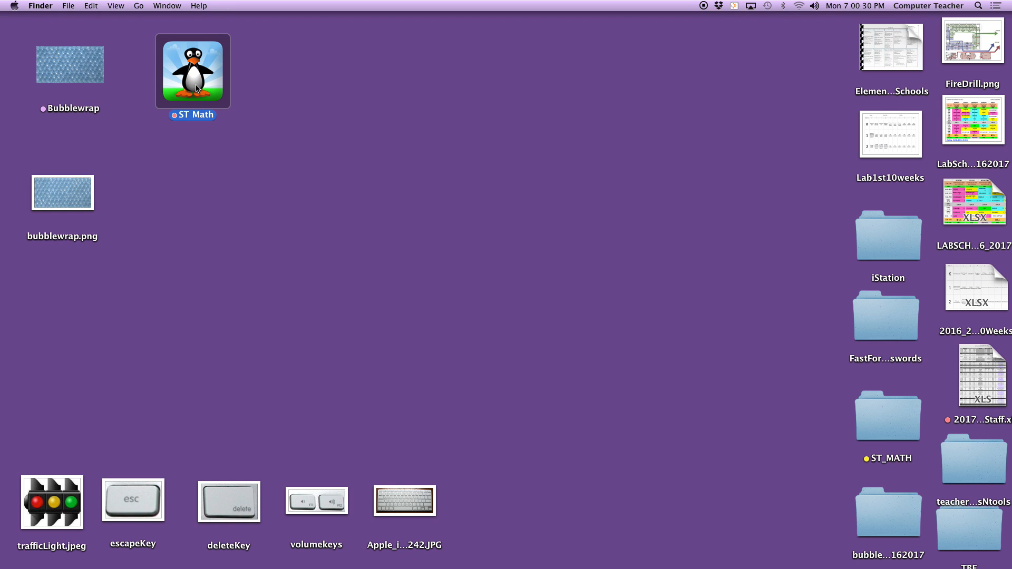
double_click(193, 71)
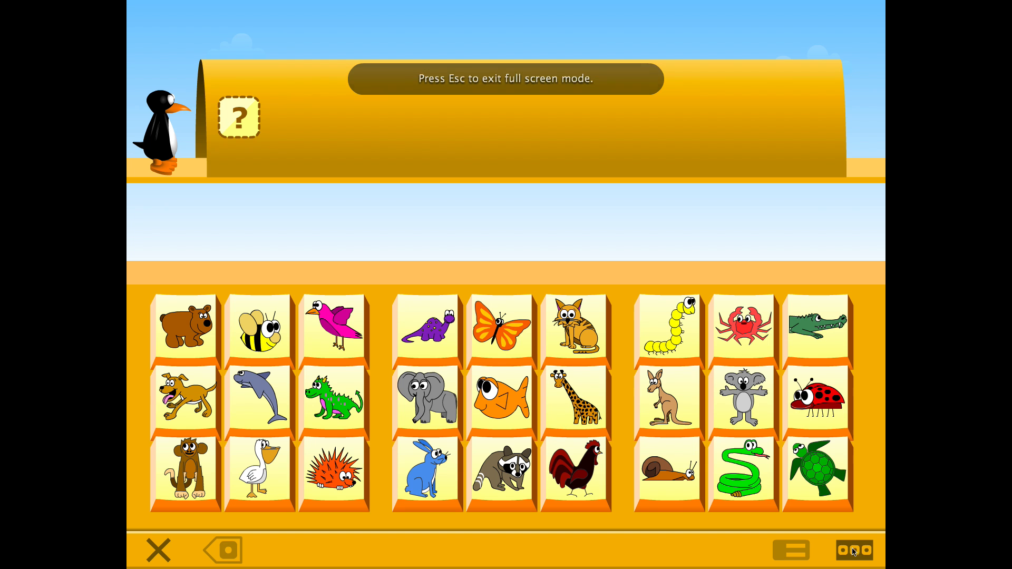
click(854, 550)
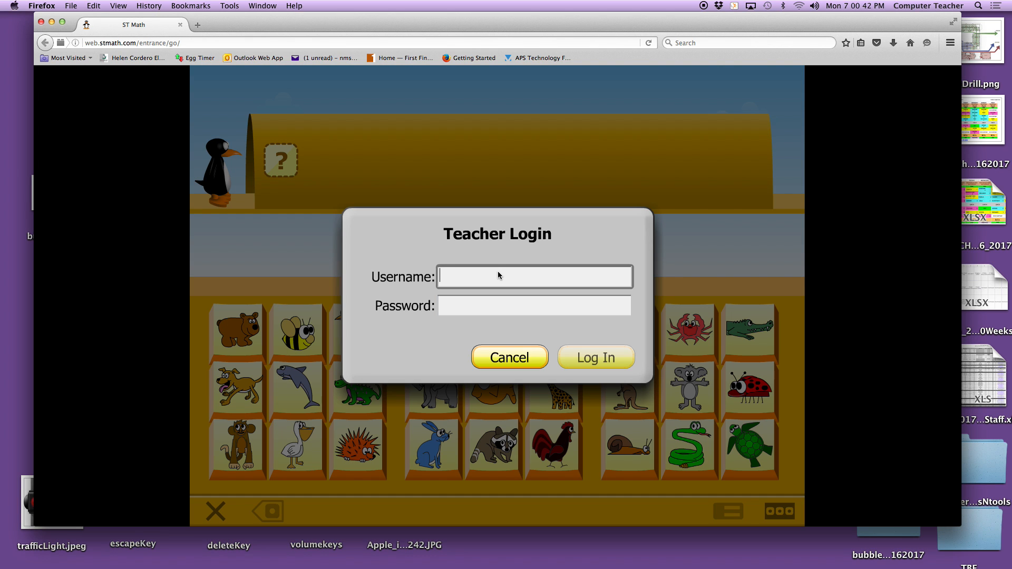
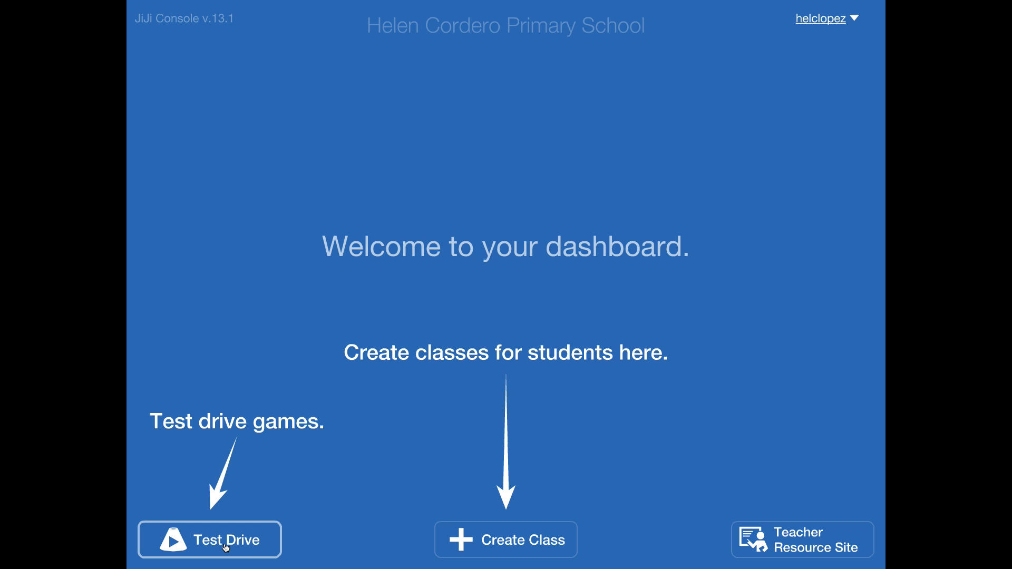
- Go to Test Drive and choose the Transitional Kinder curriculum
click(208, 539)
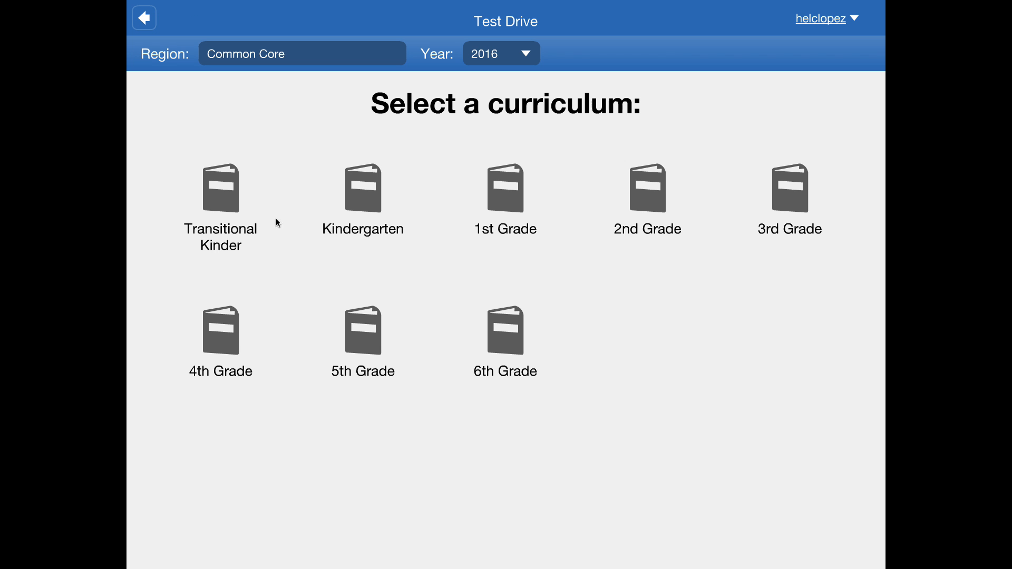
click(221, 188)
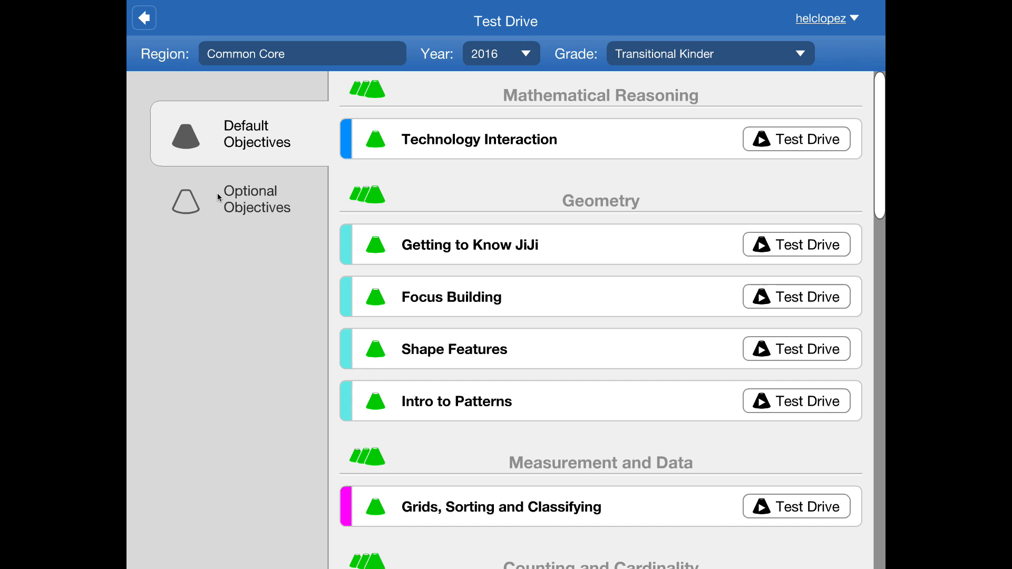
mouse_move(442, 146)
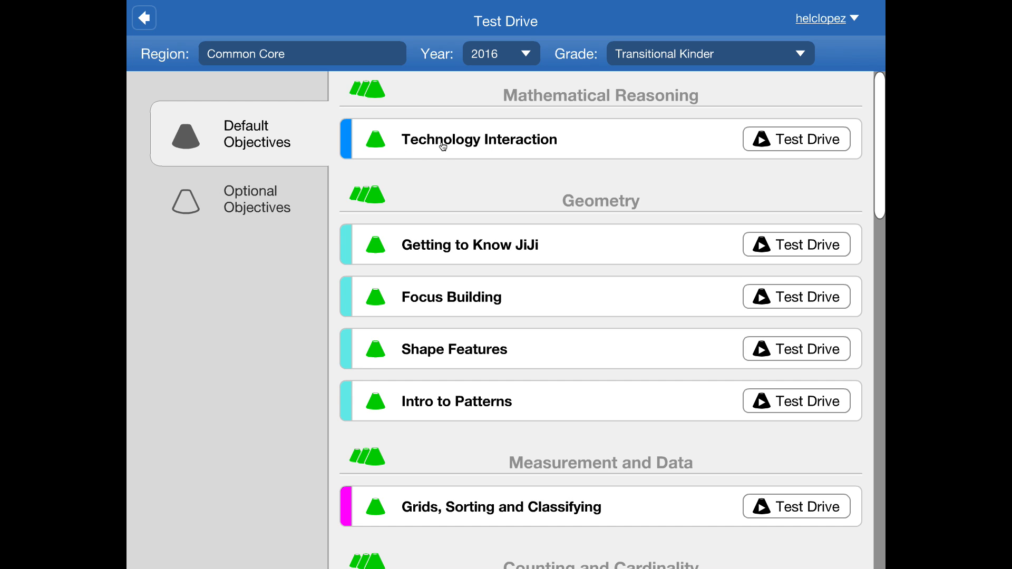
mouse_move(744, 149)
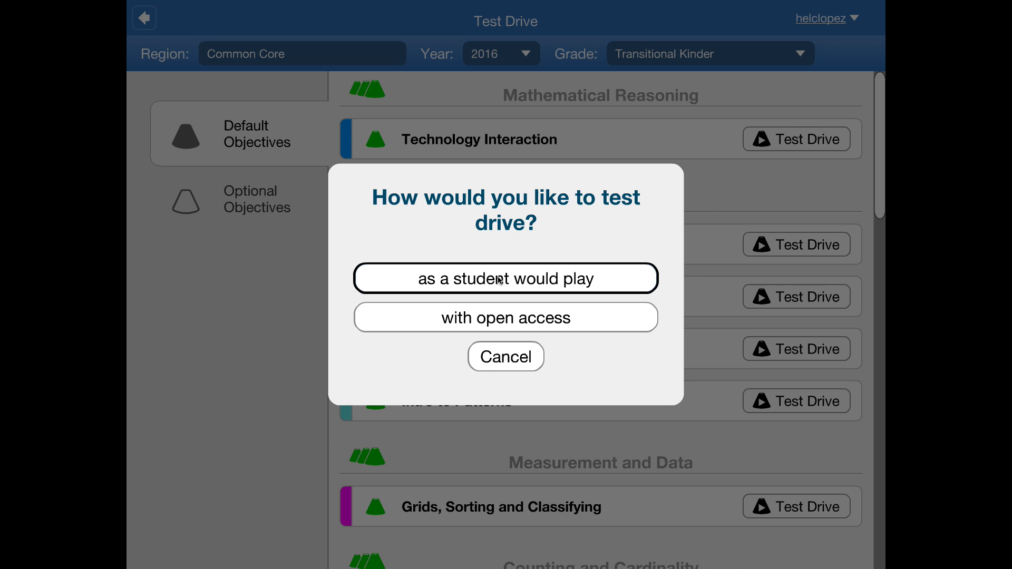
mouse_move(488, 295)
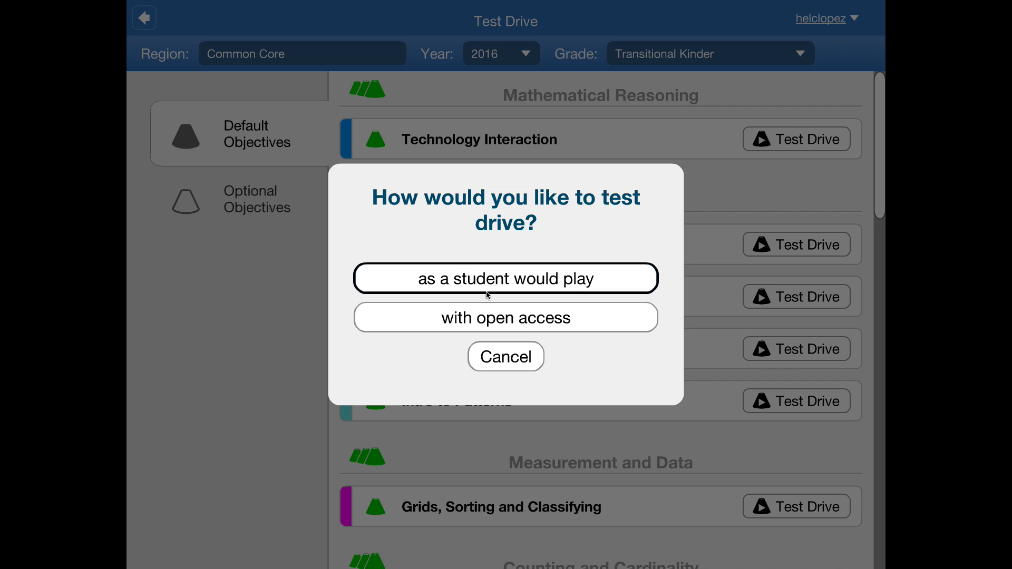
mouse_move(487, 286)
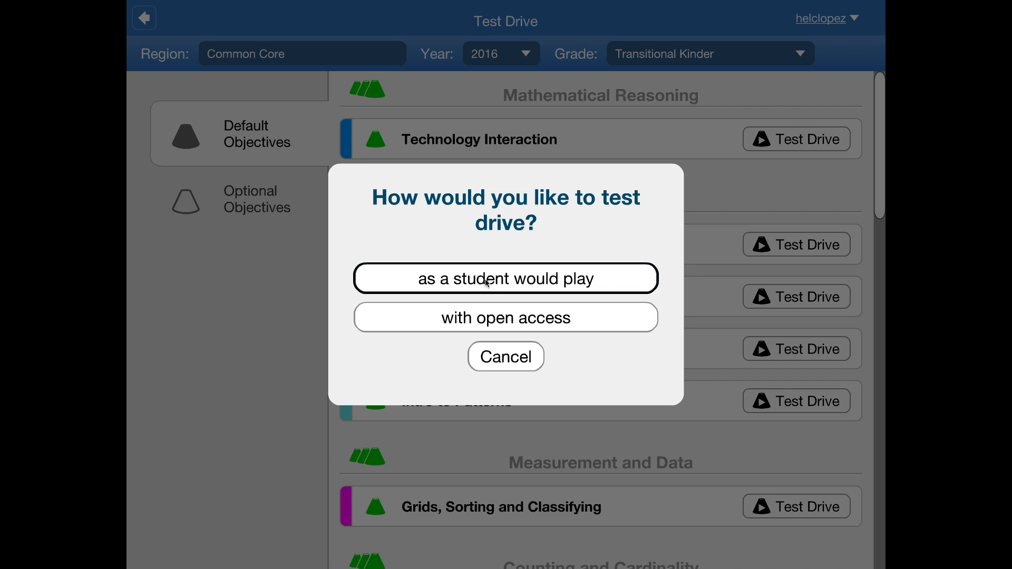
mouse_move(392, 282)
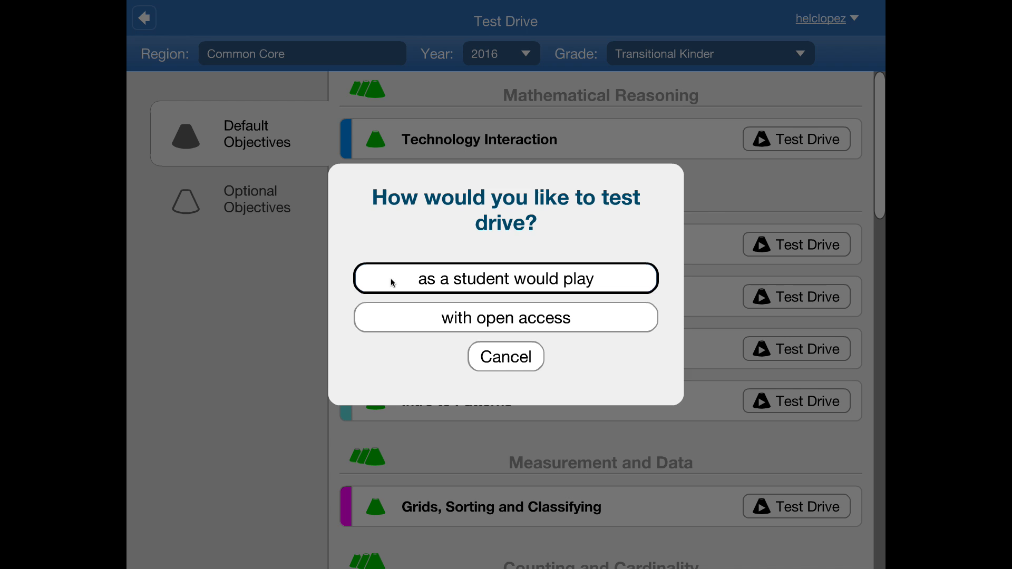
mouse_move(479, 282)
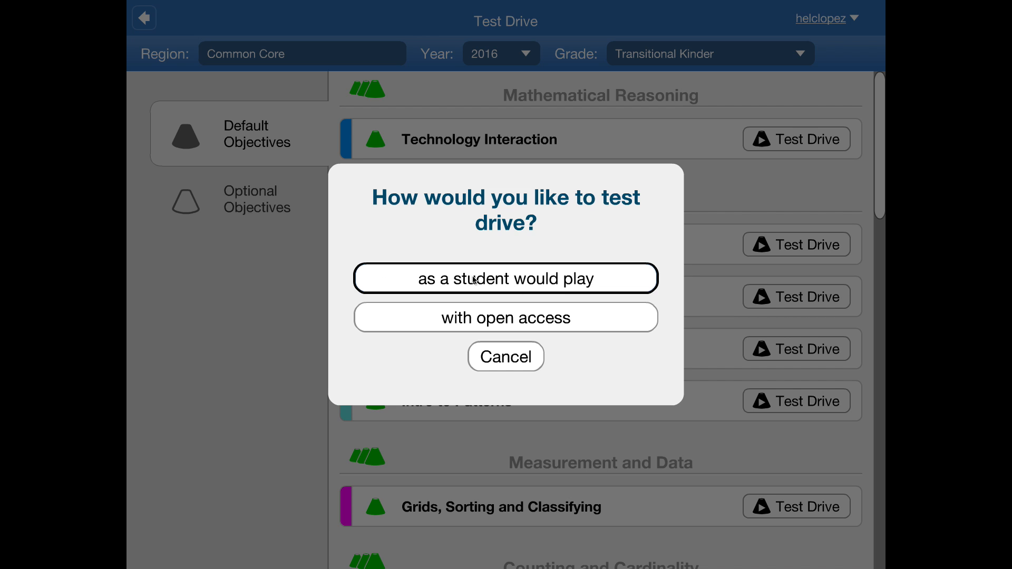
mouse_move(493, 284)
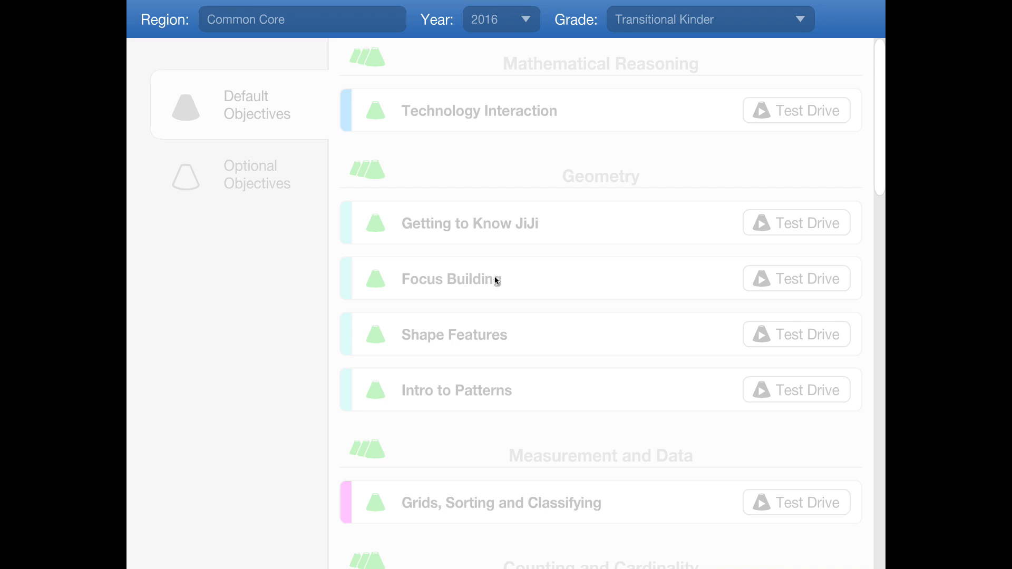
- Enter the Technology Interaction game and start the Defog JiJi puzzle
click(796, 110)
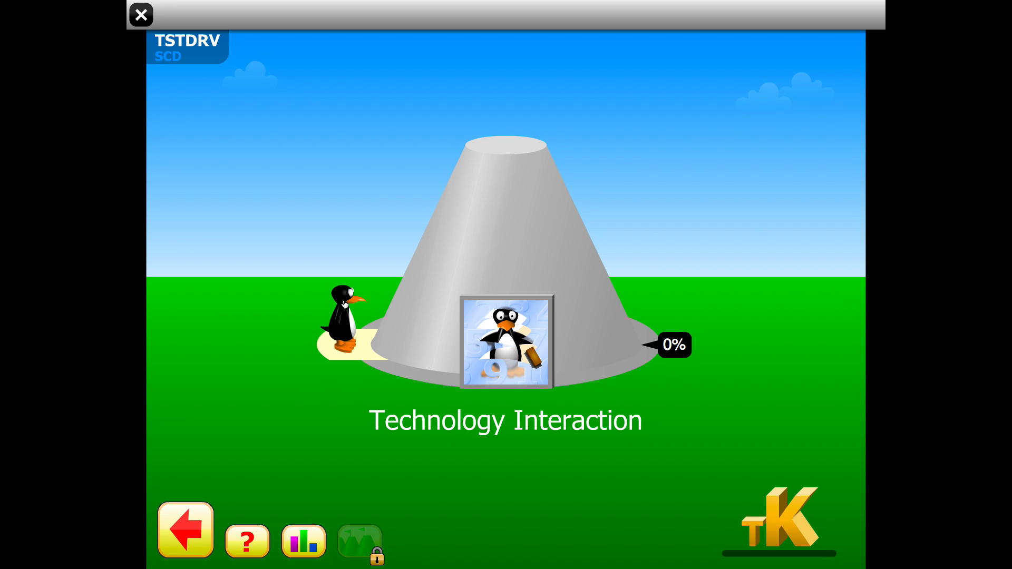
mouse_move(340, 311)
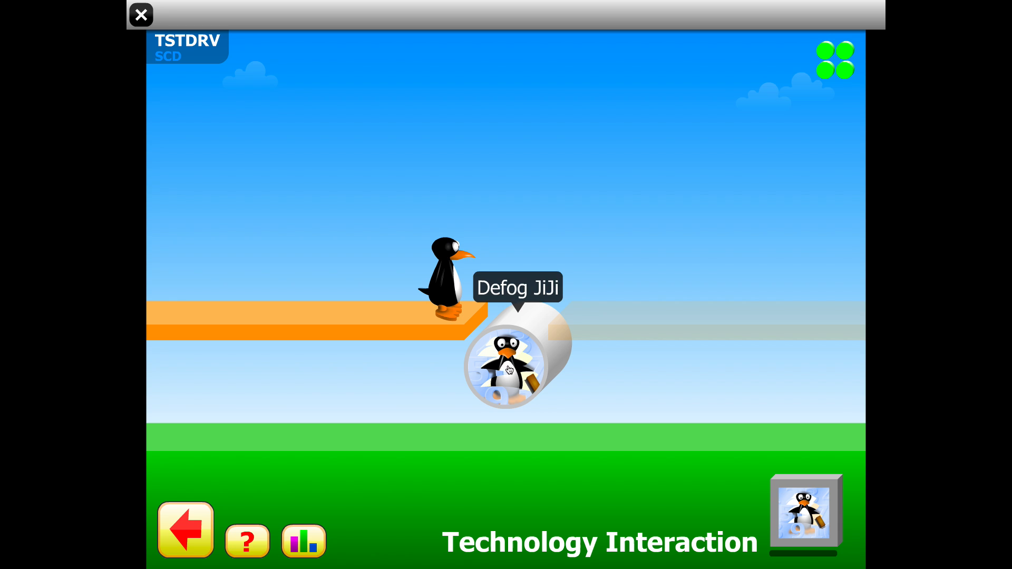
click(508, 369)
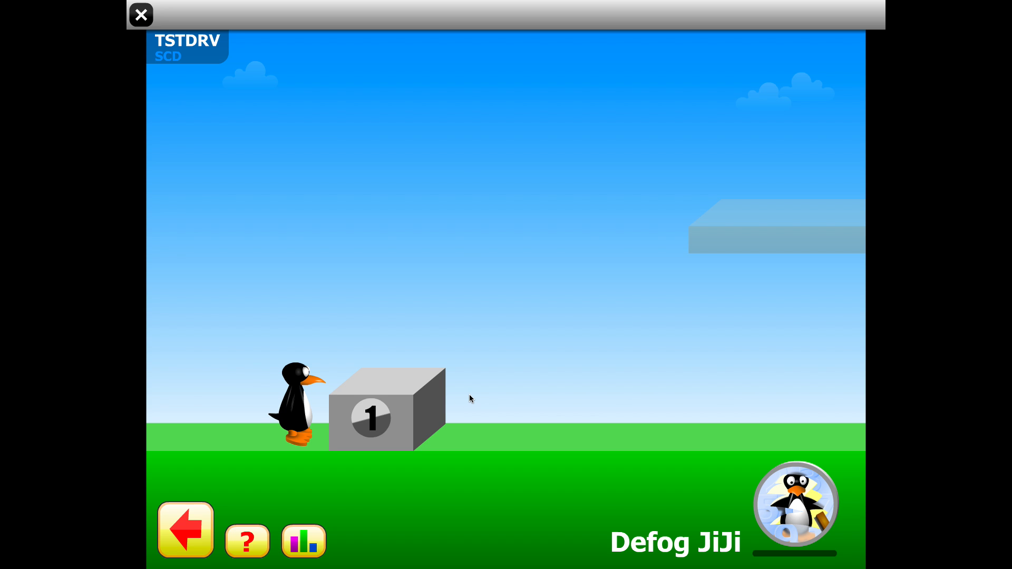
mouse_move(394, 420)
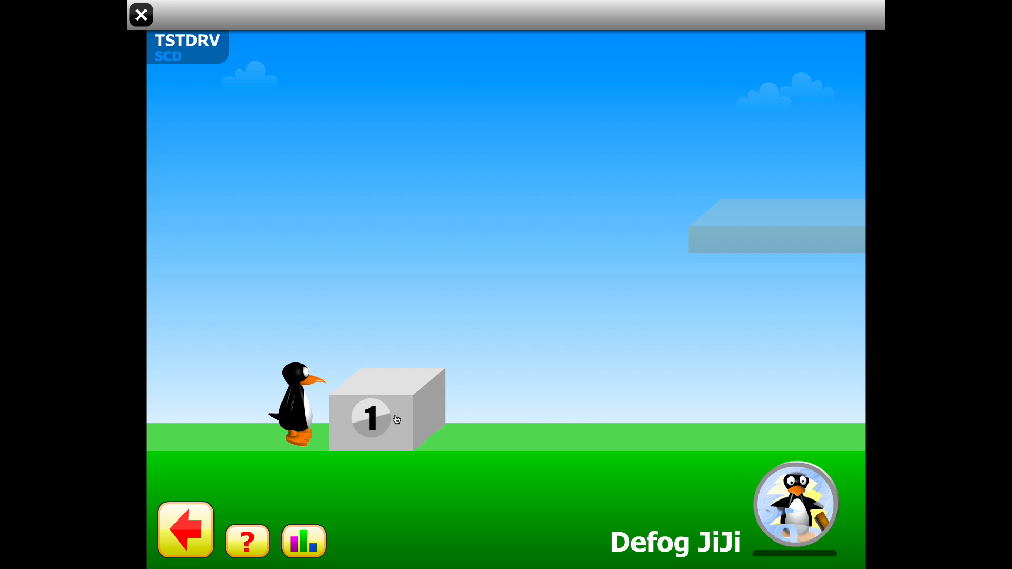
mouse_move(393, 417)
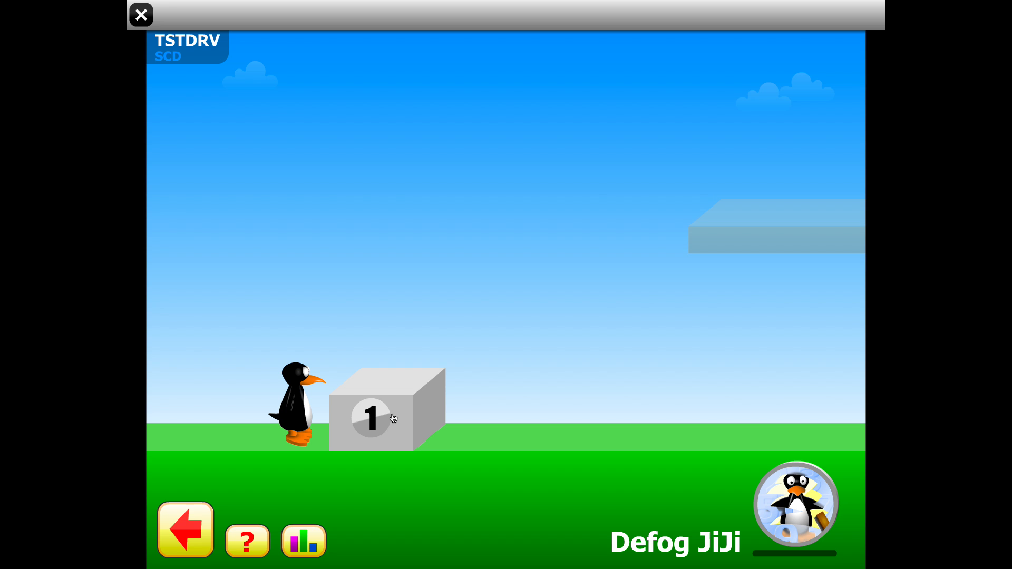
mouse_move(540, 427)
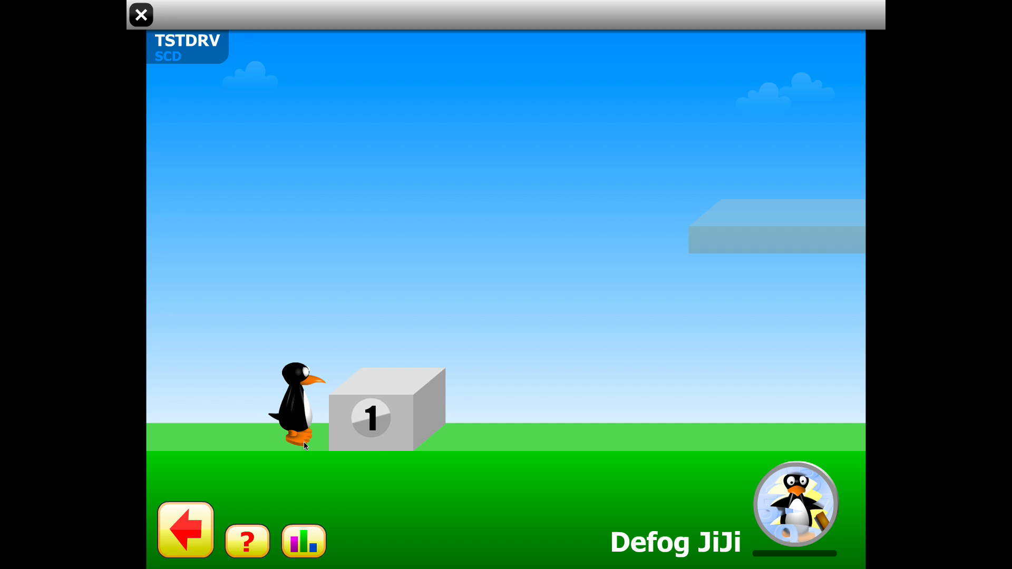
mouse_move(518, 409)
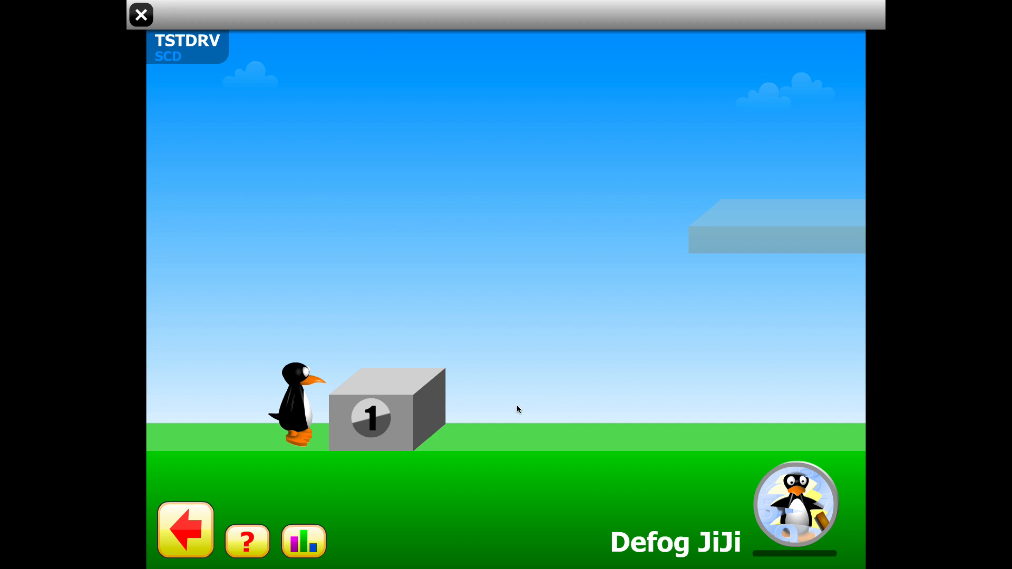
mouse_move(455, 424)
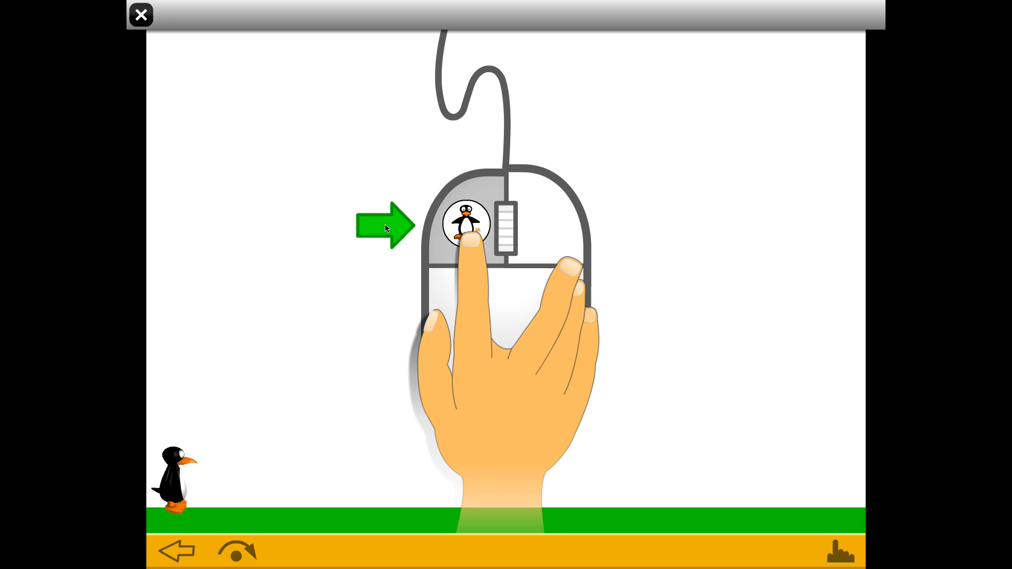
- Press JiJi on the left mouse button repeatedly to complete the click practice
click(467, 230)
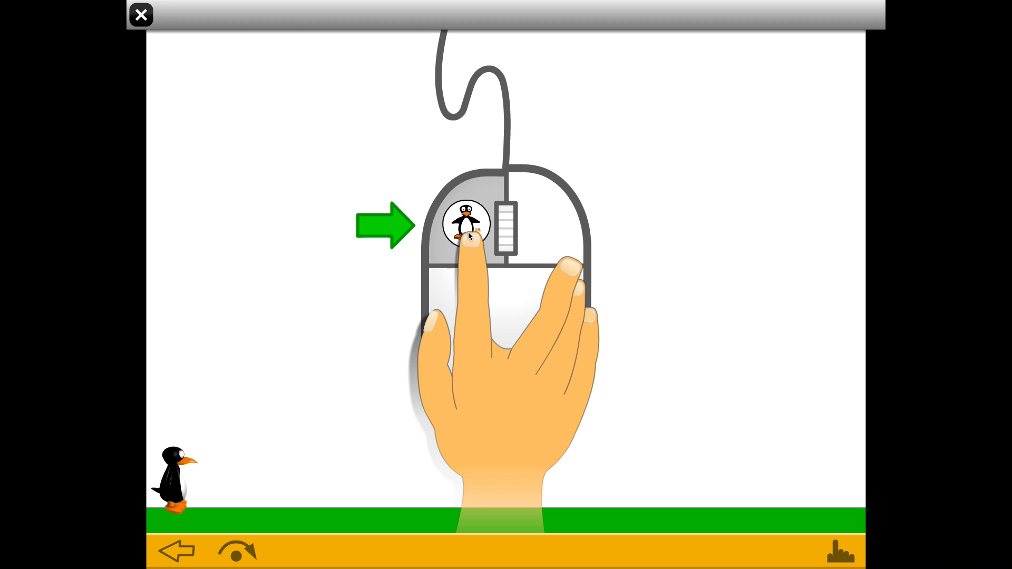
click(466, 231)
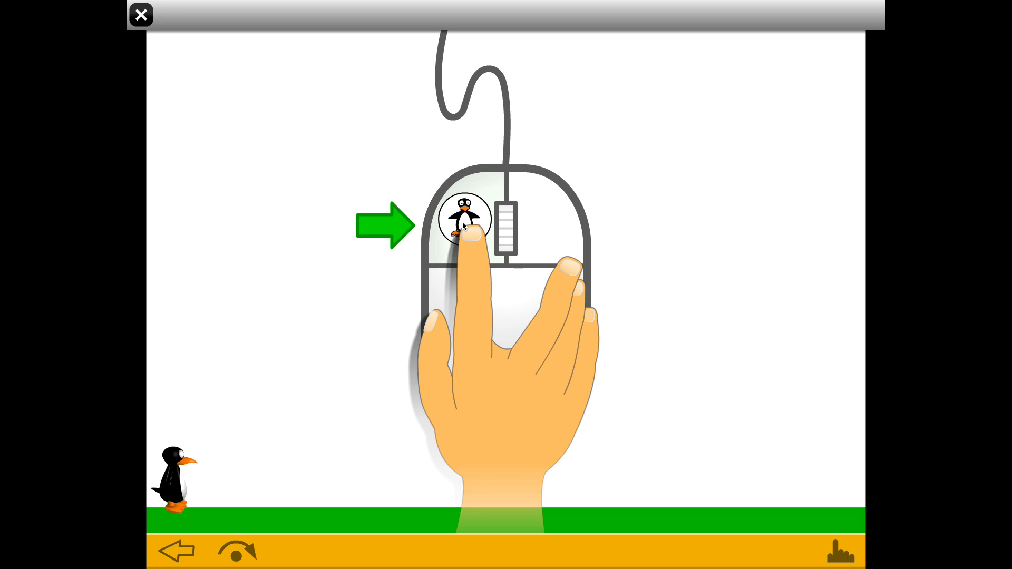
click(466, 222)
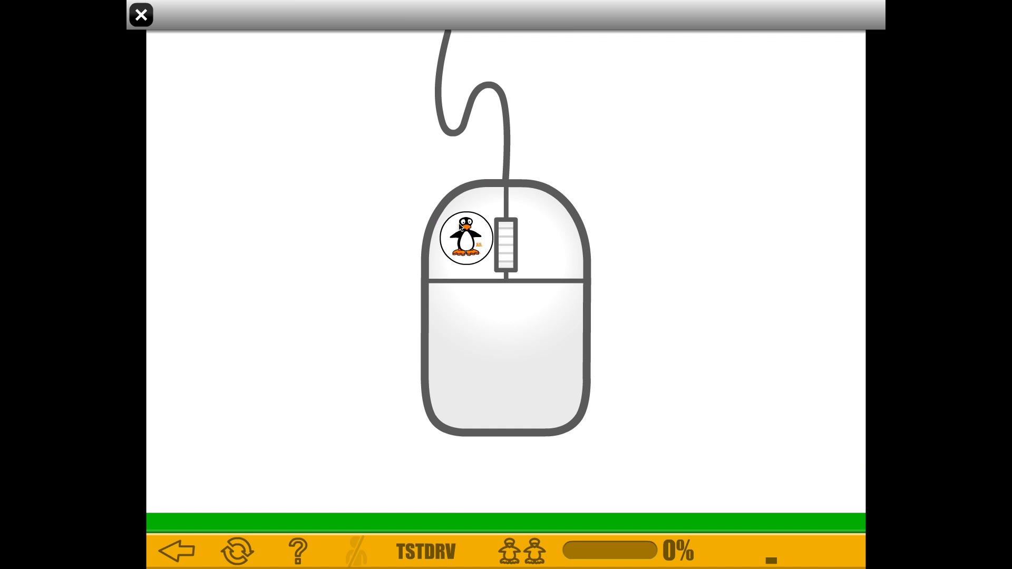
click(466, 238)
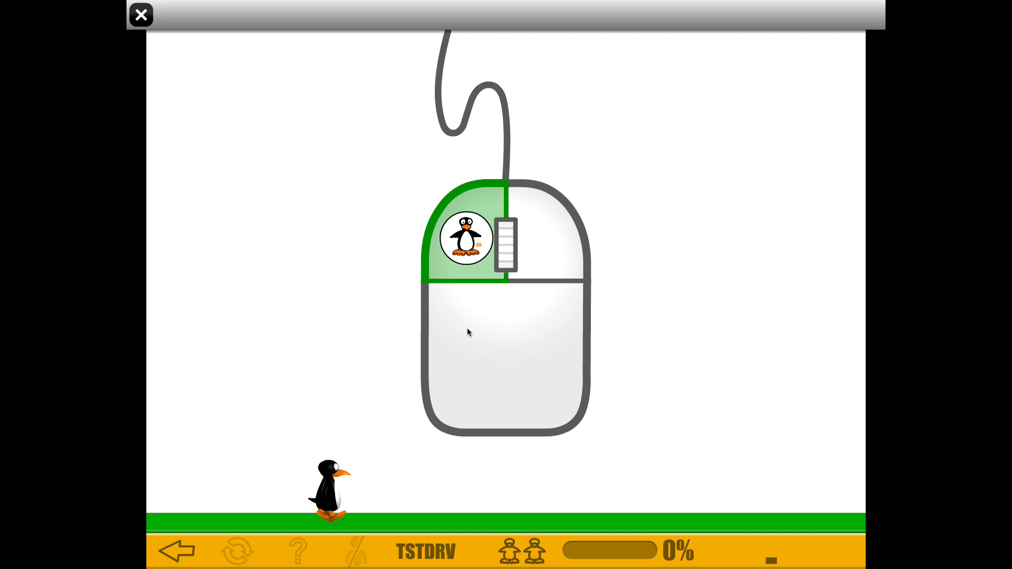
click(465, 238)
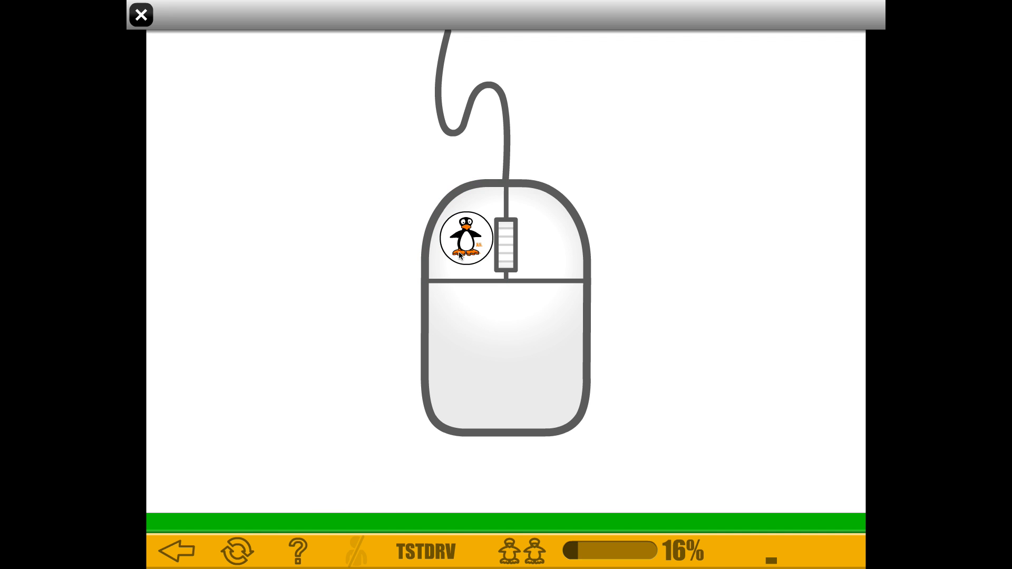
click(465, 239)
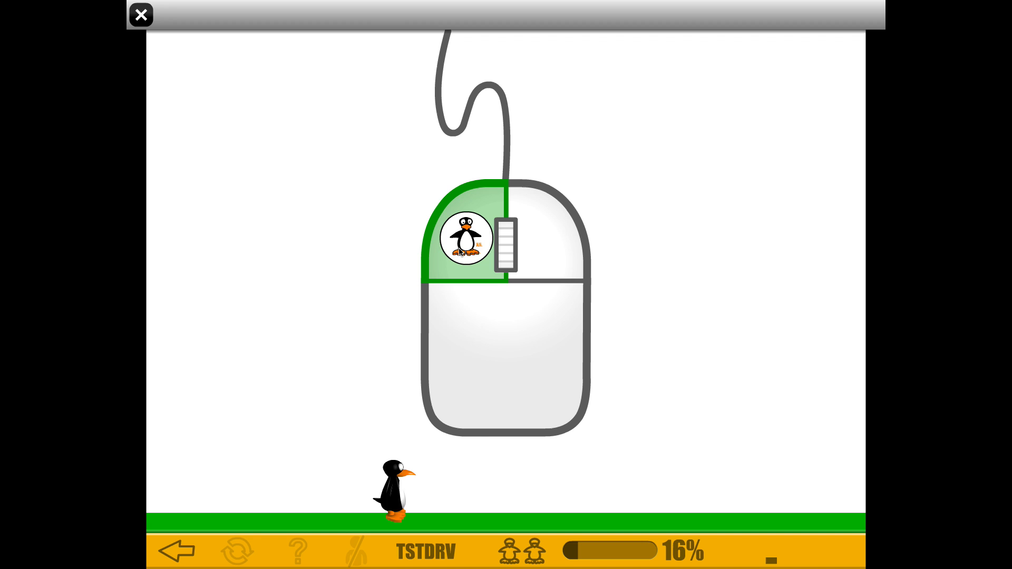
click(465, 239)
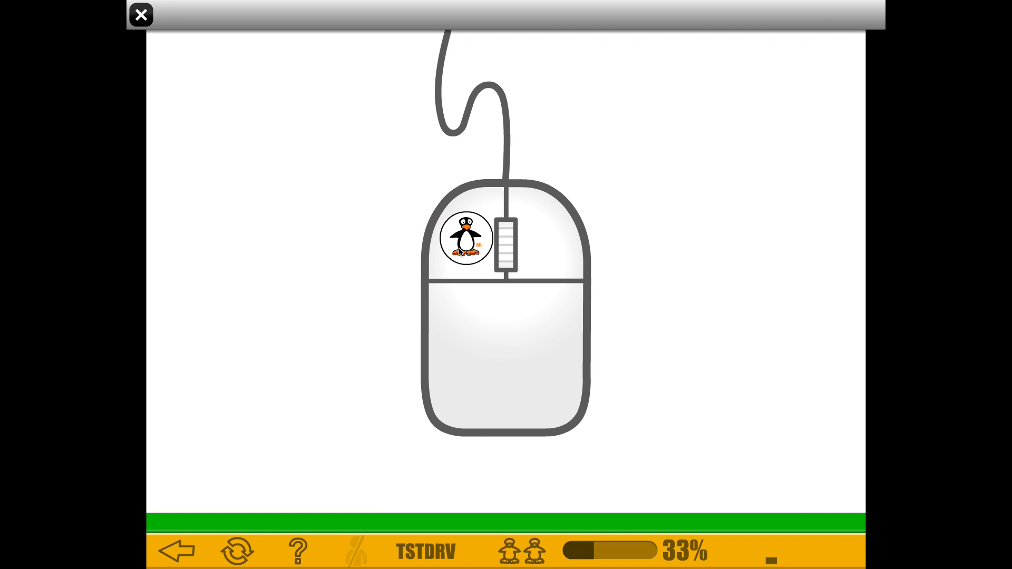
click(466, 244)
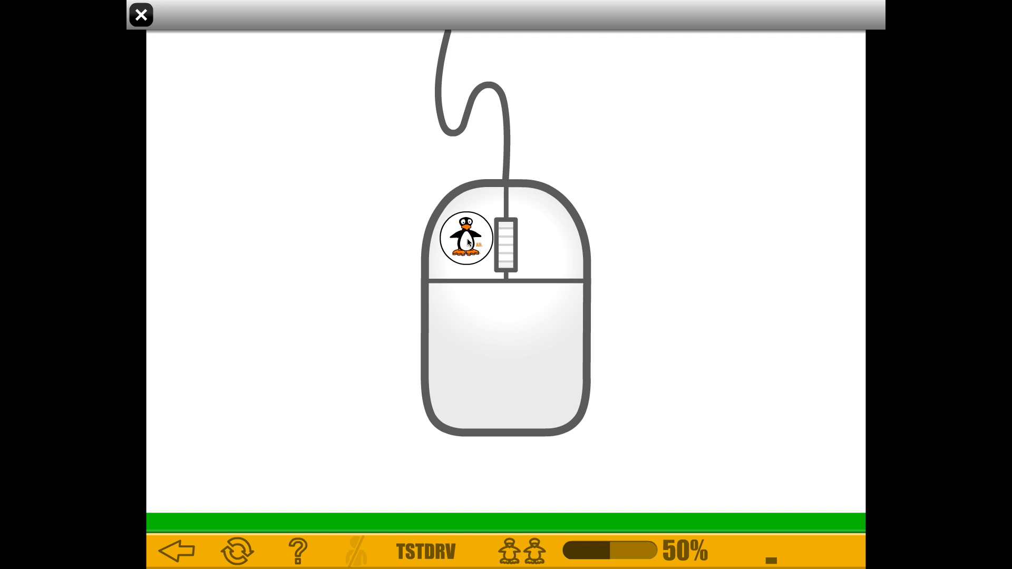
click(467, 239)
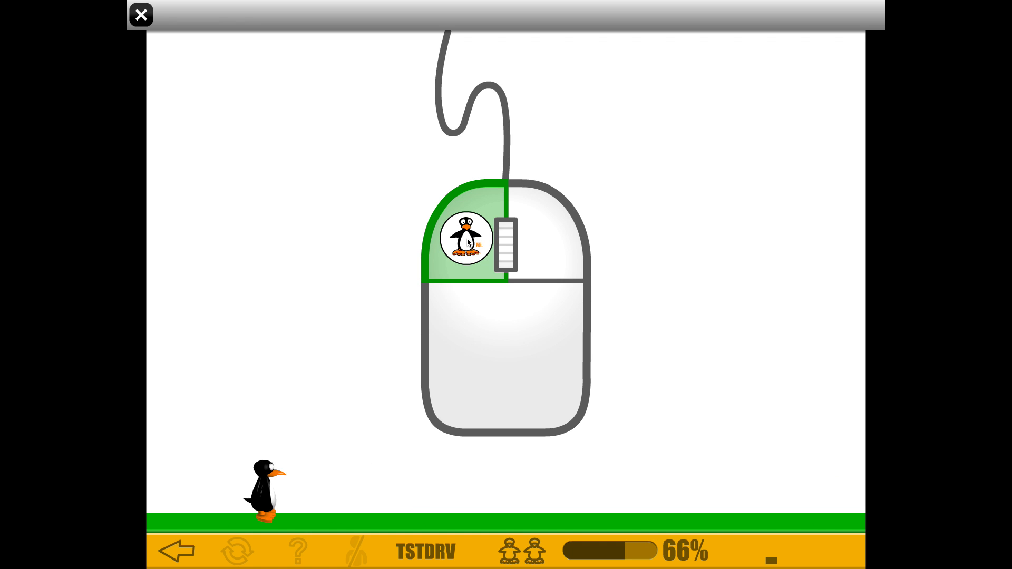
click(467, 243)
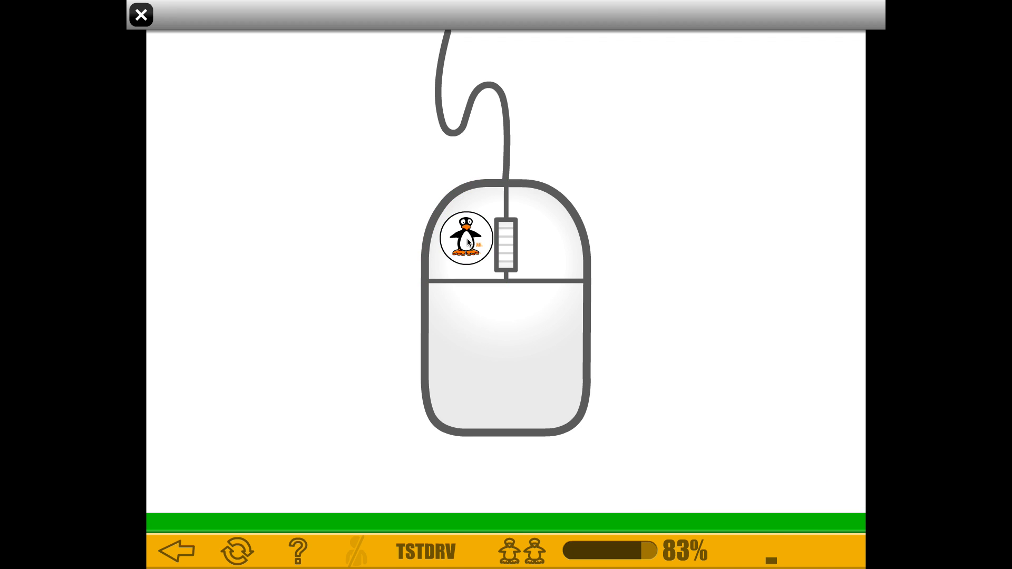
mouse_move(475, 306)
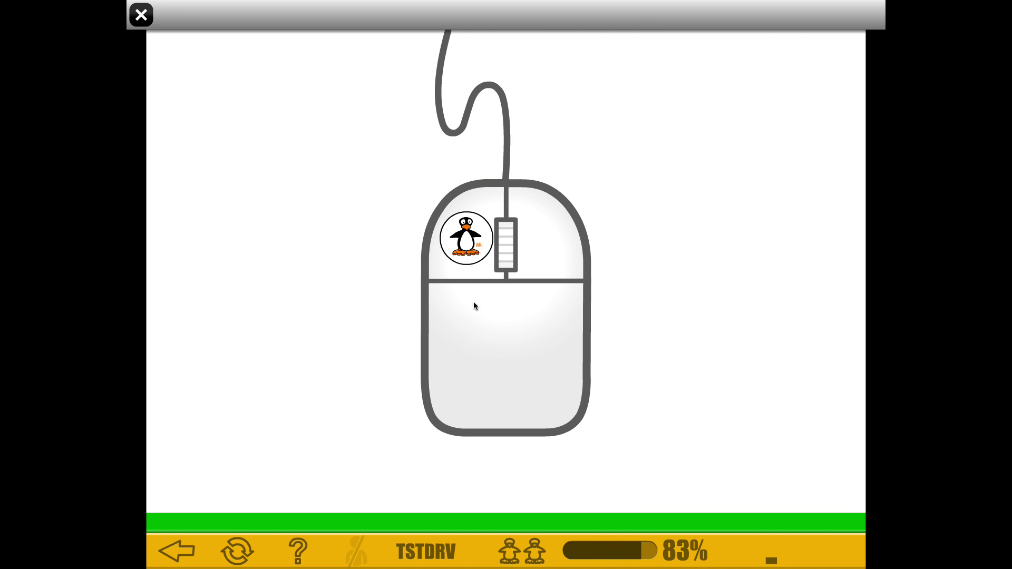
click(467, 244)
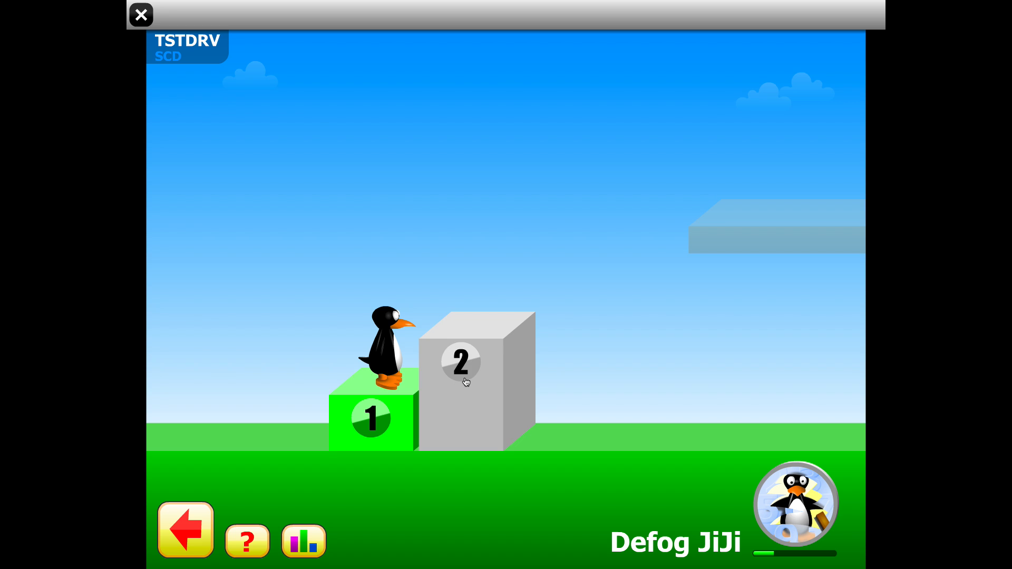
- Select box 2 to open the fog-eraser challenge
click(462, 364)
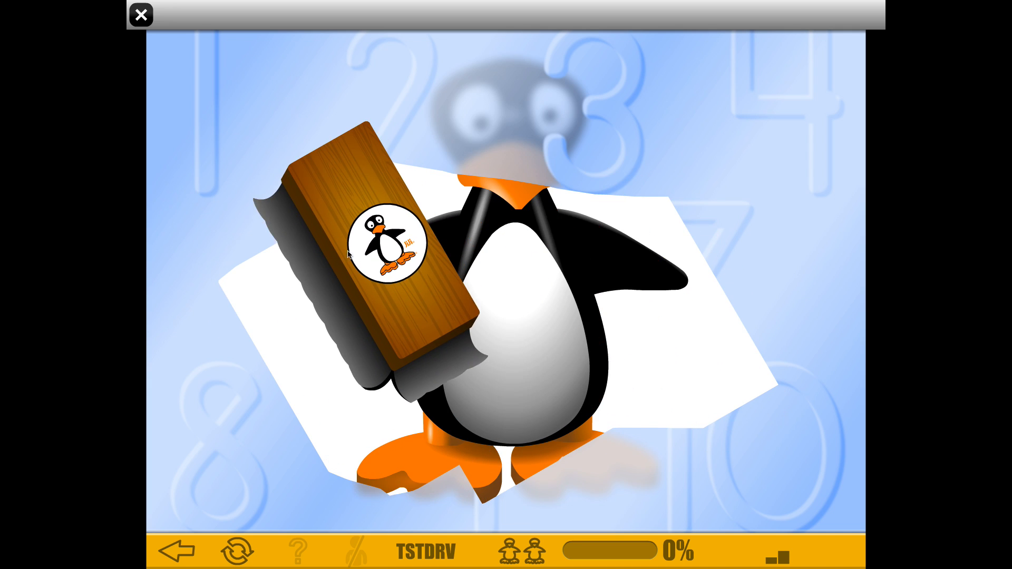
- Drag the eraser across the fog twice to partially reveal JiJi
drag(381, 252, 561, 103)
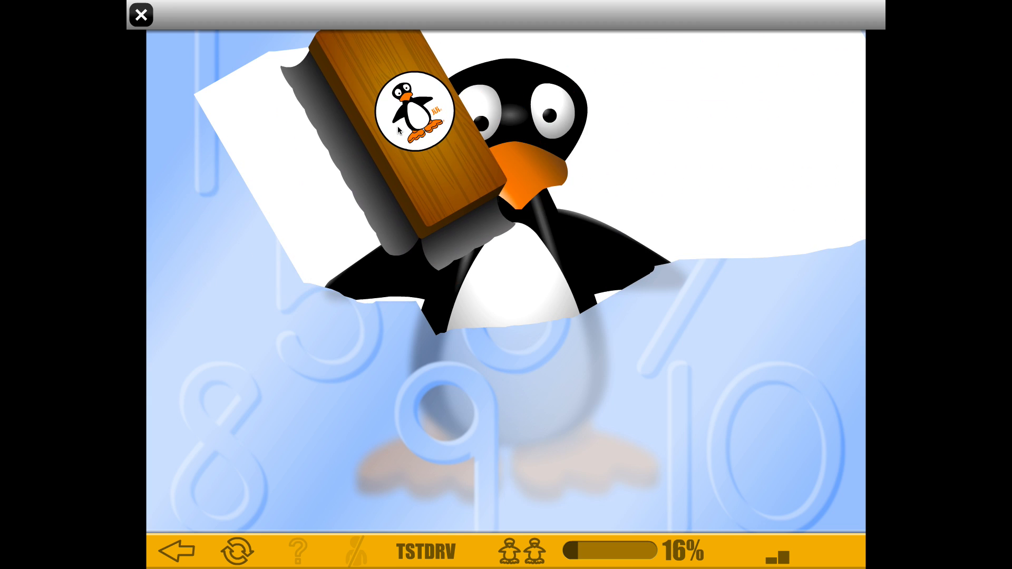
drag(400, 129, 232, 103)
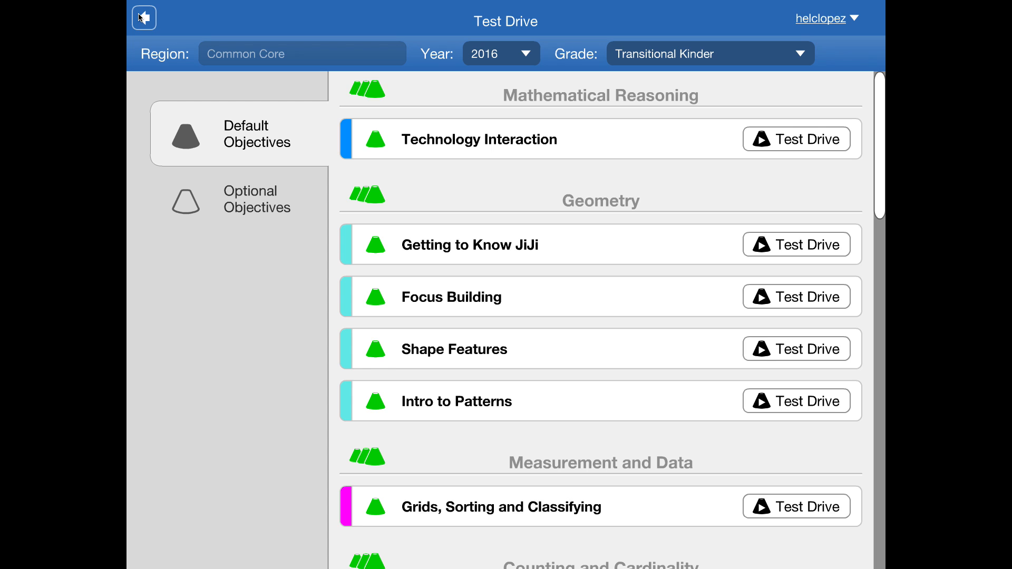
mouse_move(399, 160)
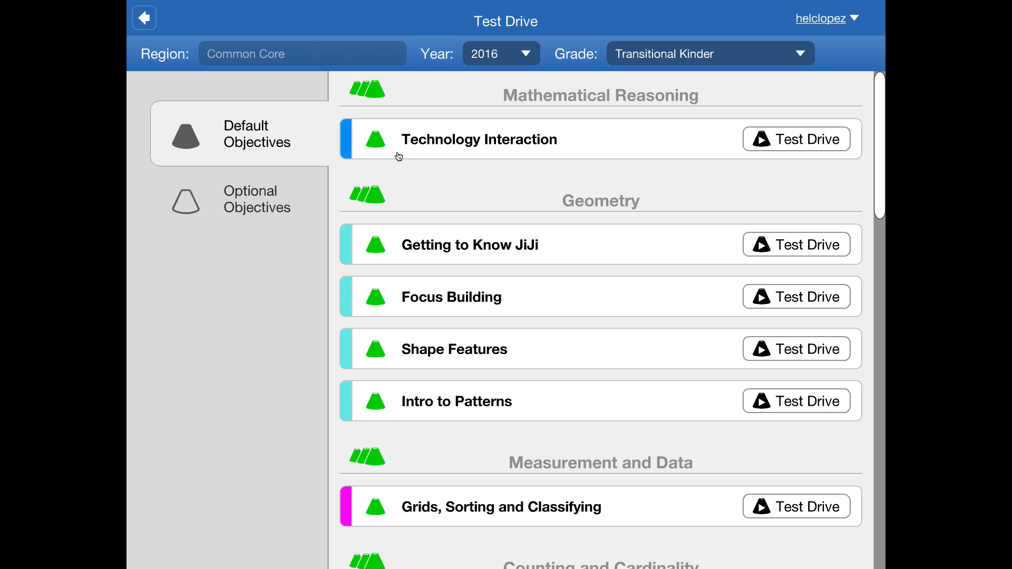
mouse_move(421, 180)
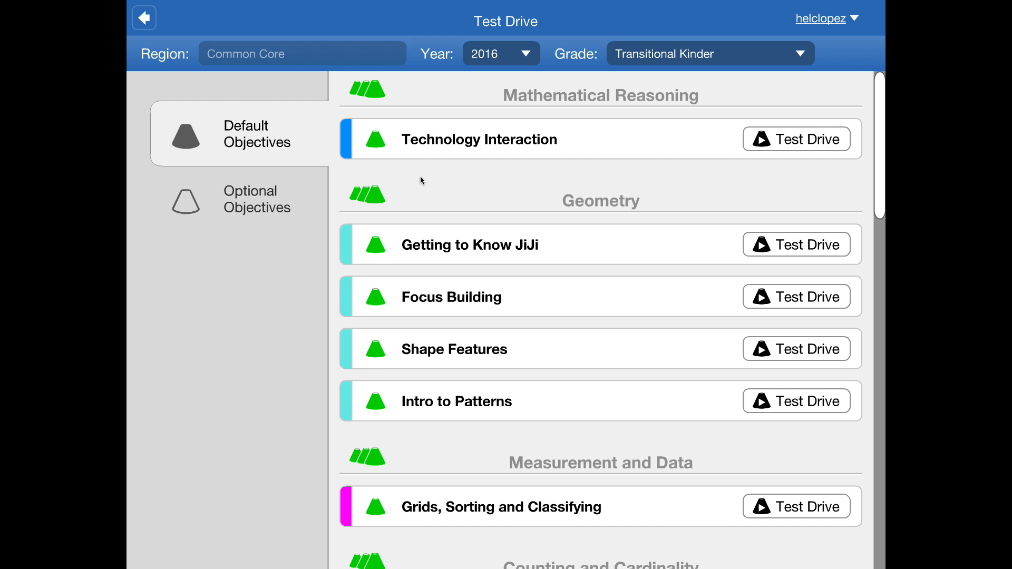